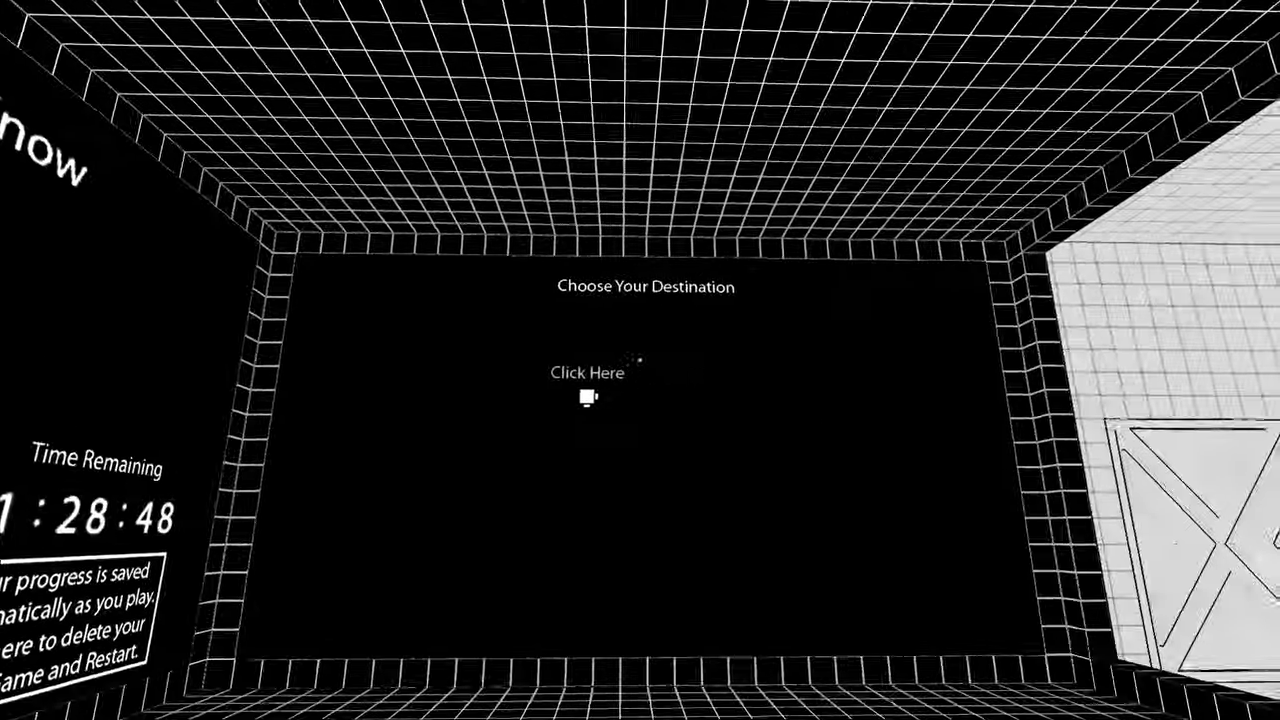
pyautogui.click(588, 372)
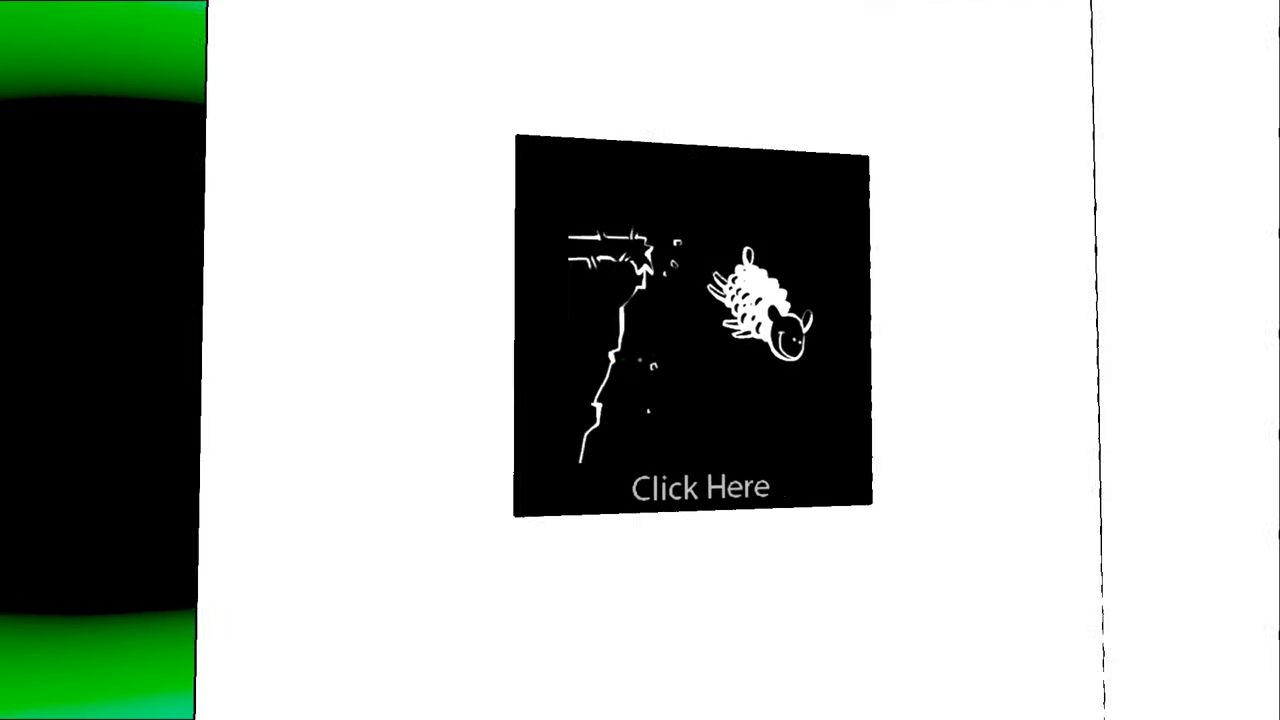
pyautogui.click(700, 488)
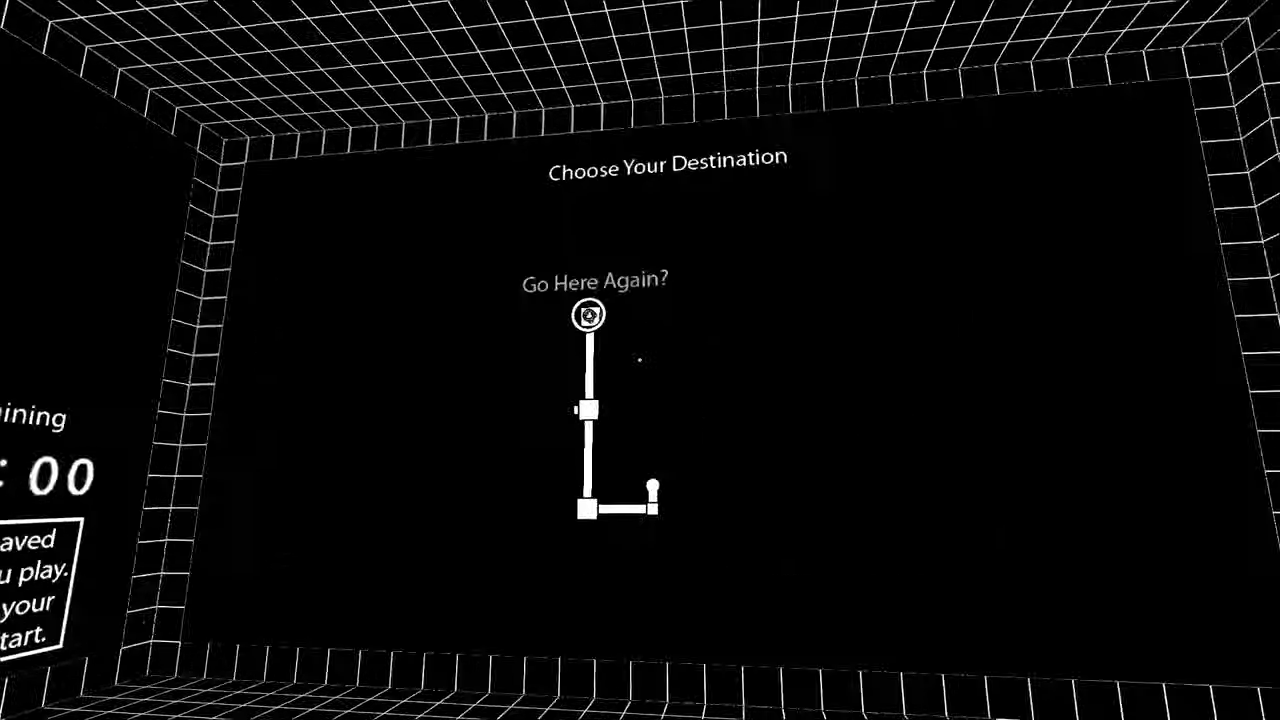
pyautogui.click(588, 312)
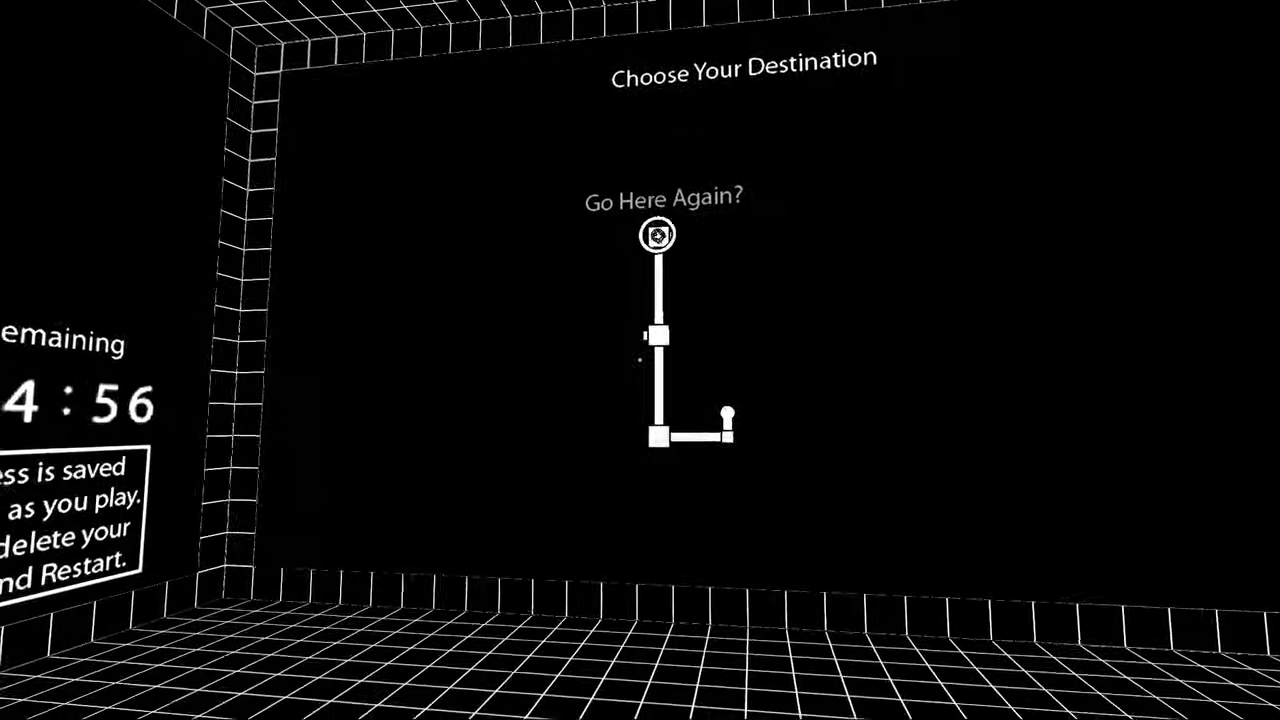
pyautogui.click(656, 234)
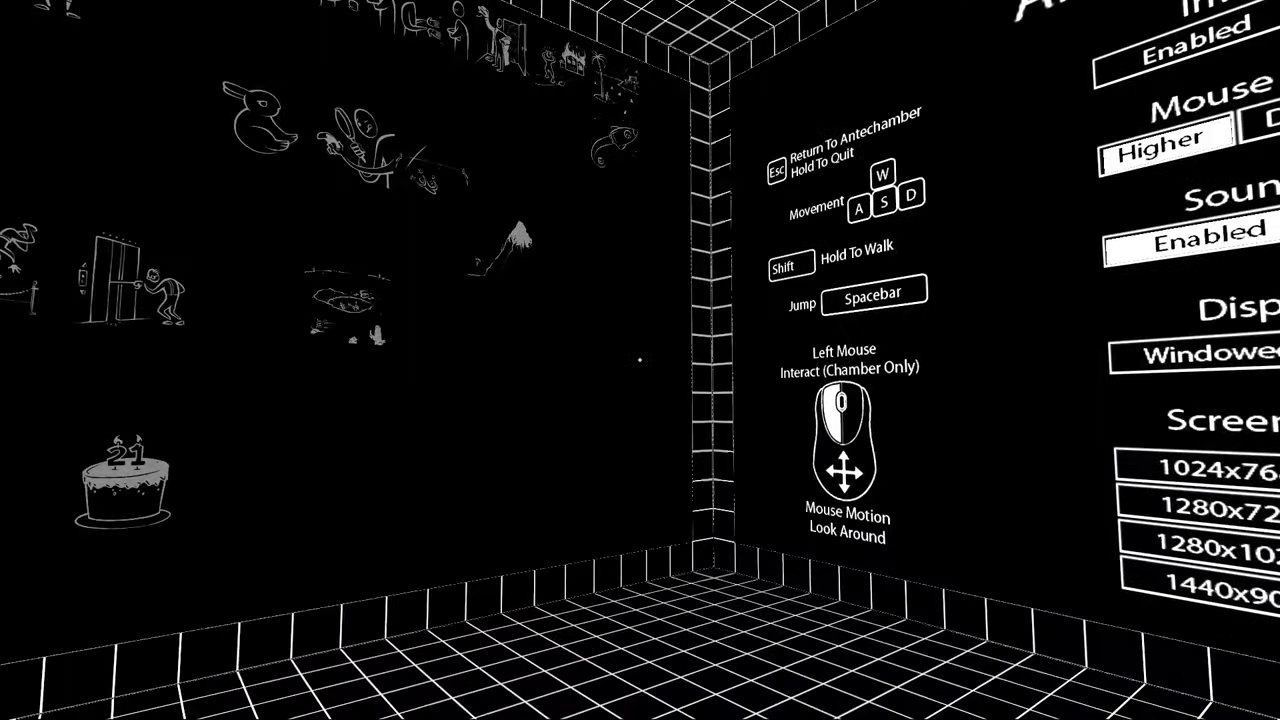
pyautogui.moveTo(640, 360)
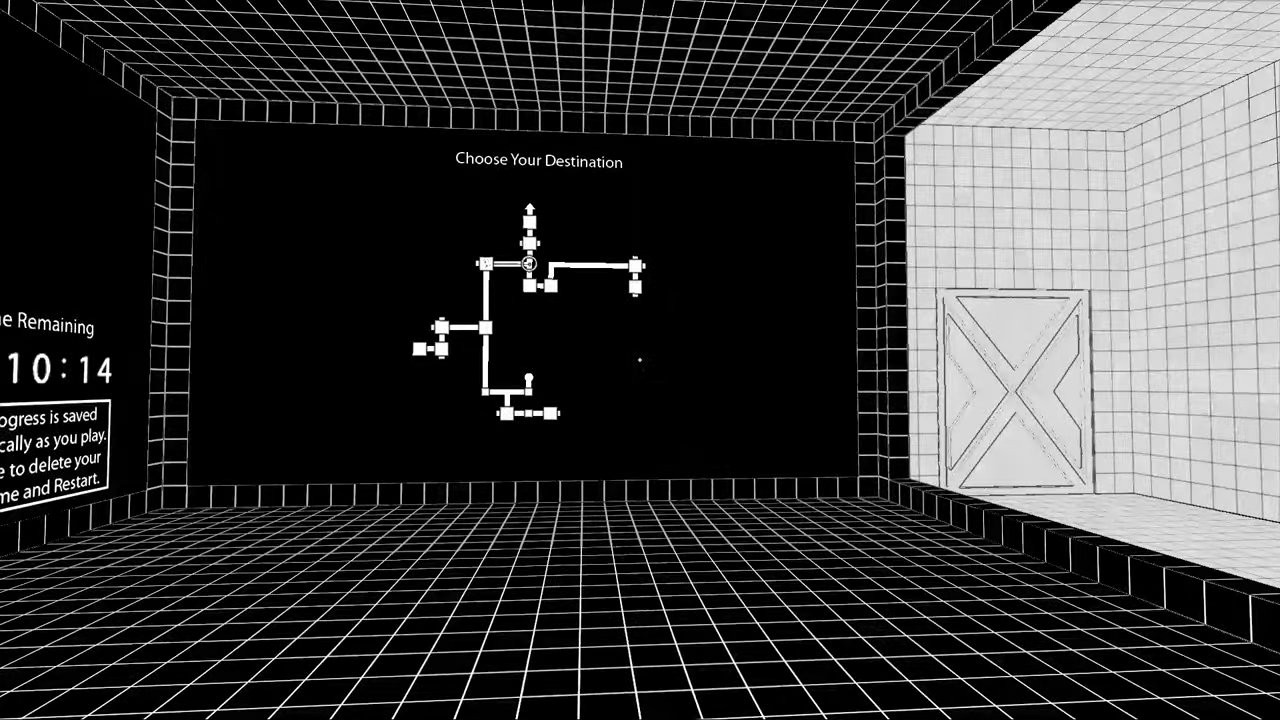
pyautogui.moveTo(640, 360)
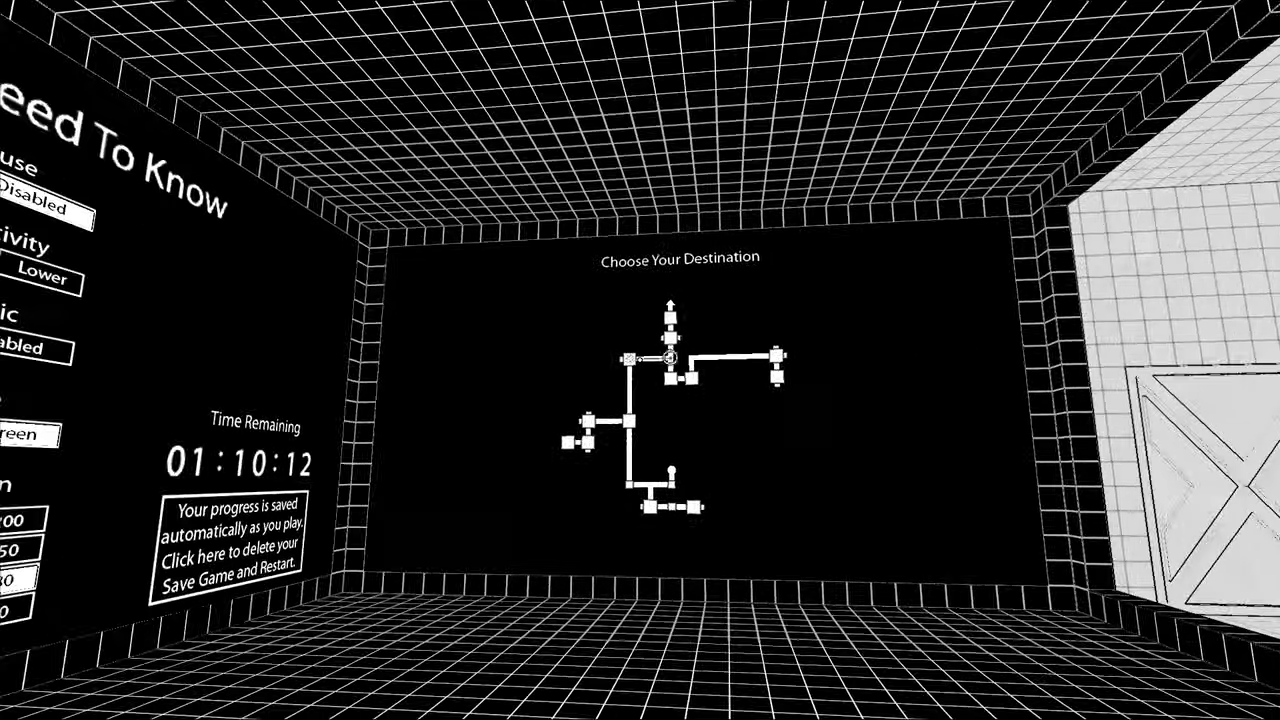